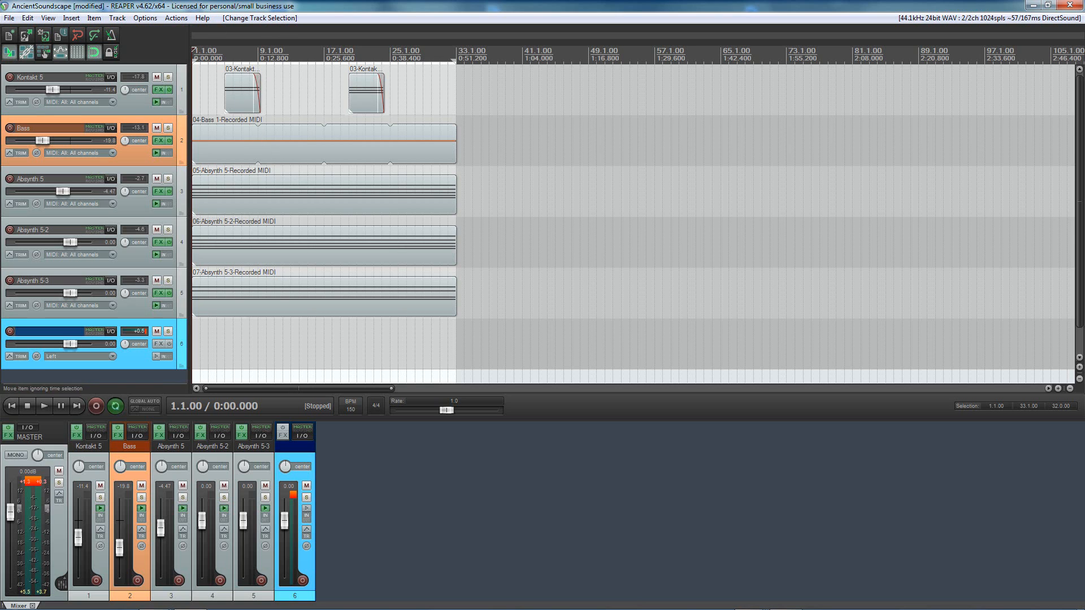
Play through the soundscape arrangement twice, stopping after each listen
left_click(43, 406)
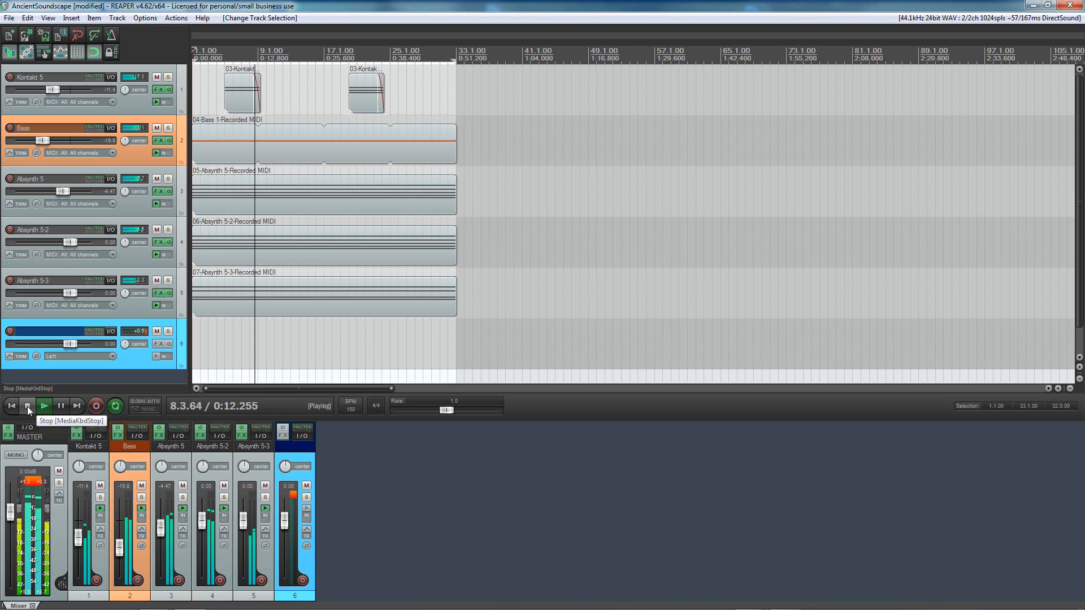
left_click(27, 406)
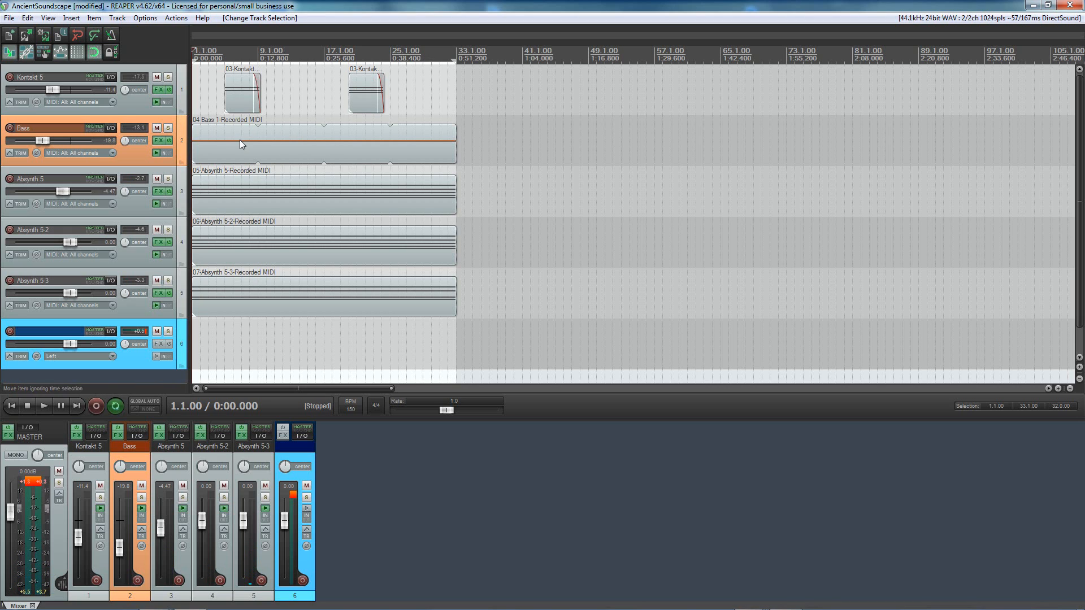
mouse_move(265, 168)
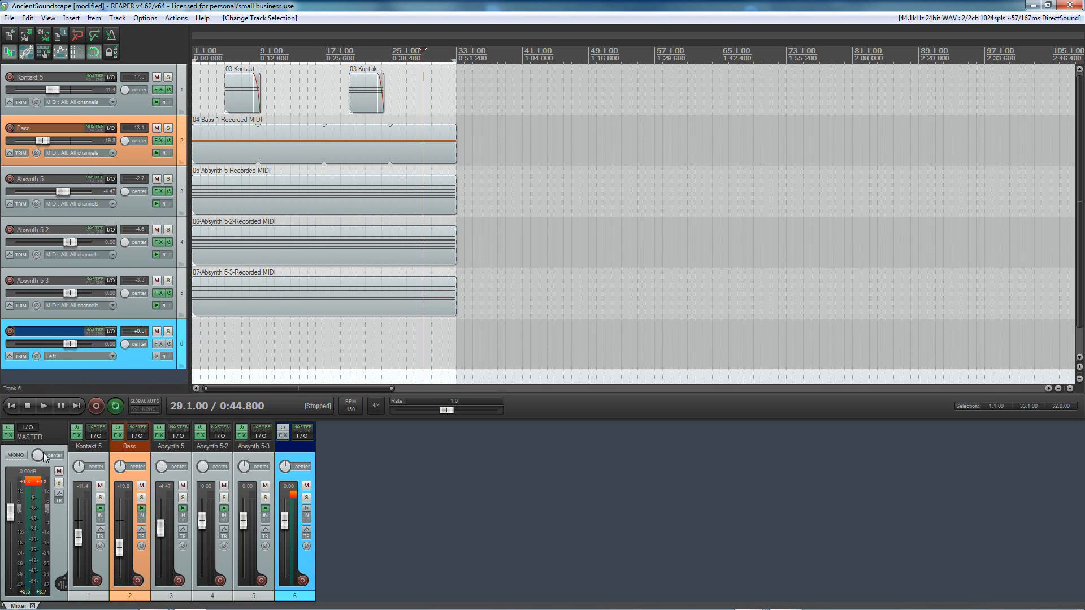
left_click(43, 406)
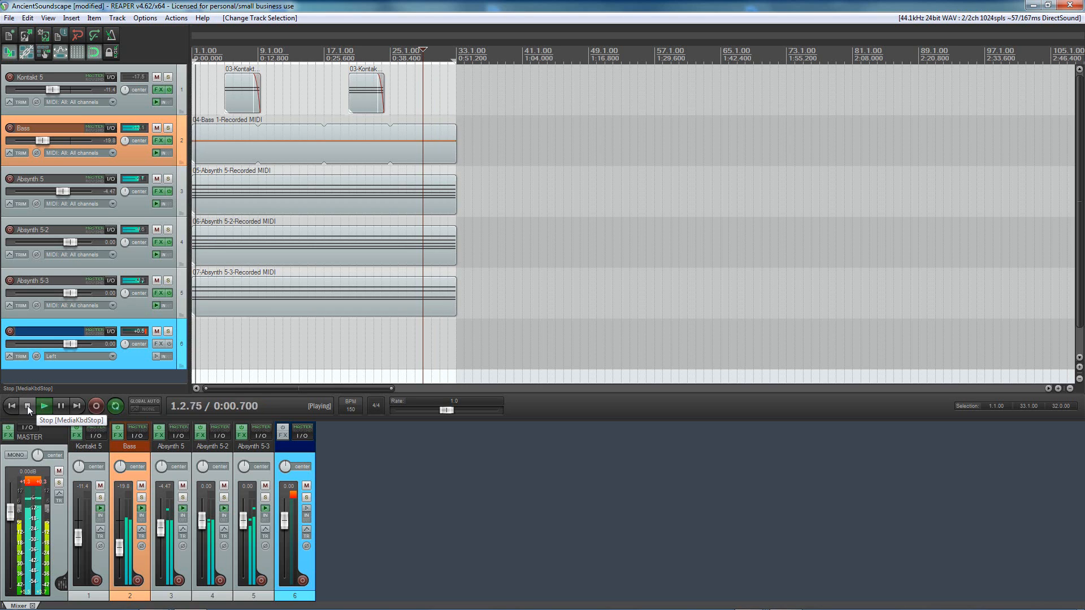
left_click(27, 406)
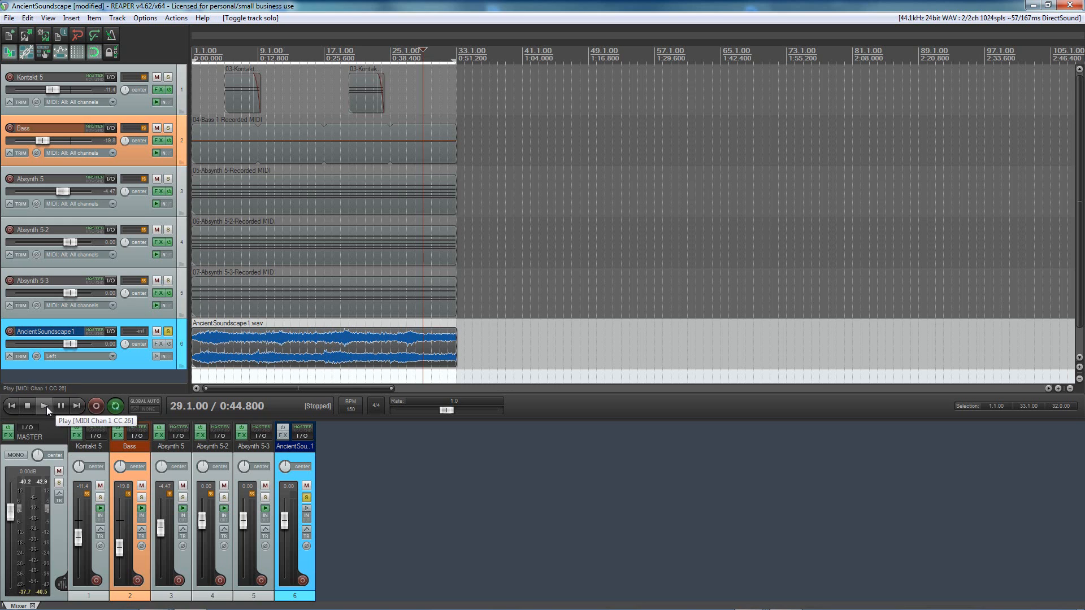
Play and stop the soloed AncientSoundscape1 recording to audition it
left_click(44, 406)
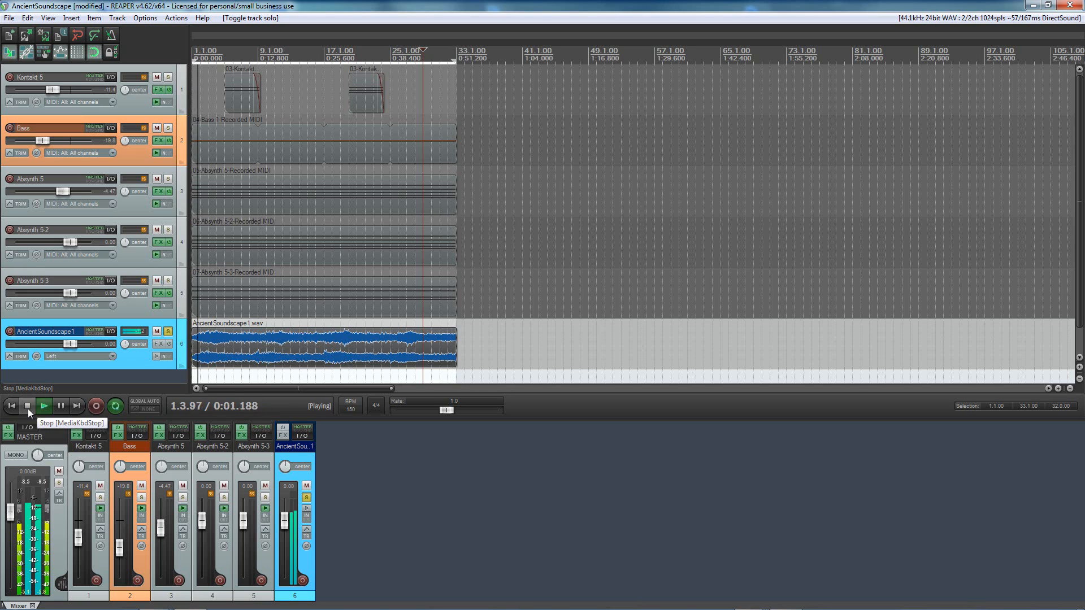
left_click(27, 406)
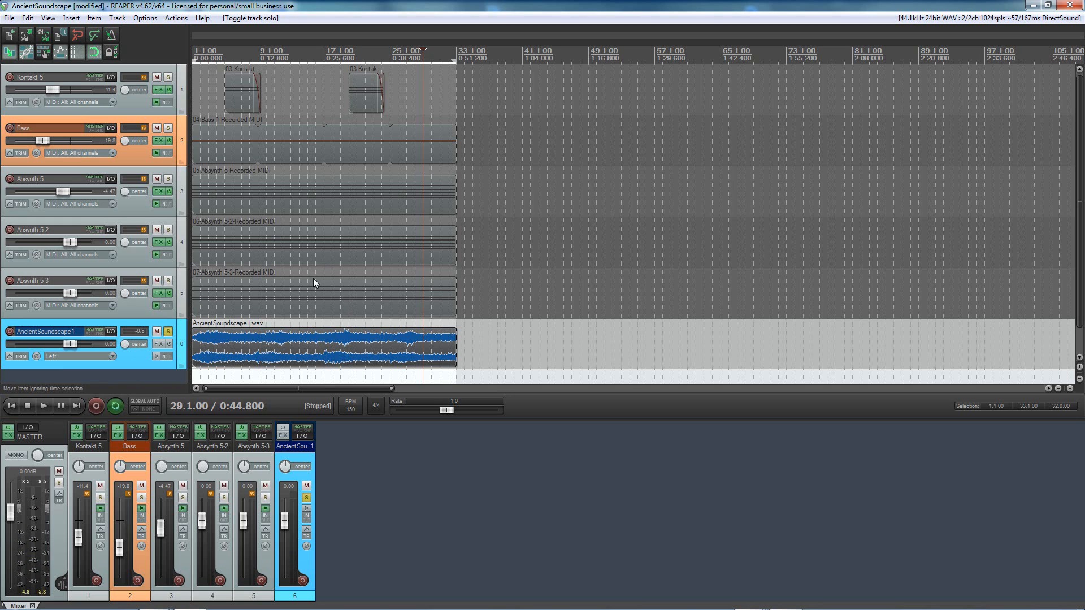
mouse_move(200, 348)
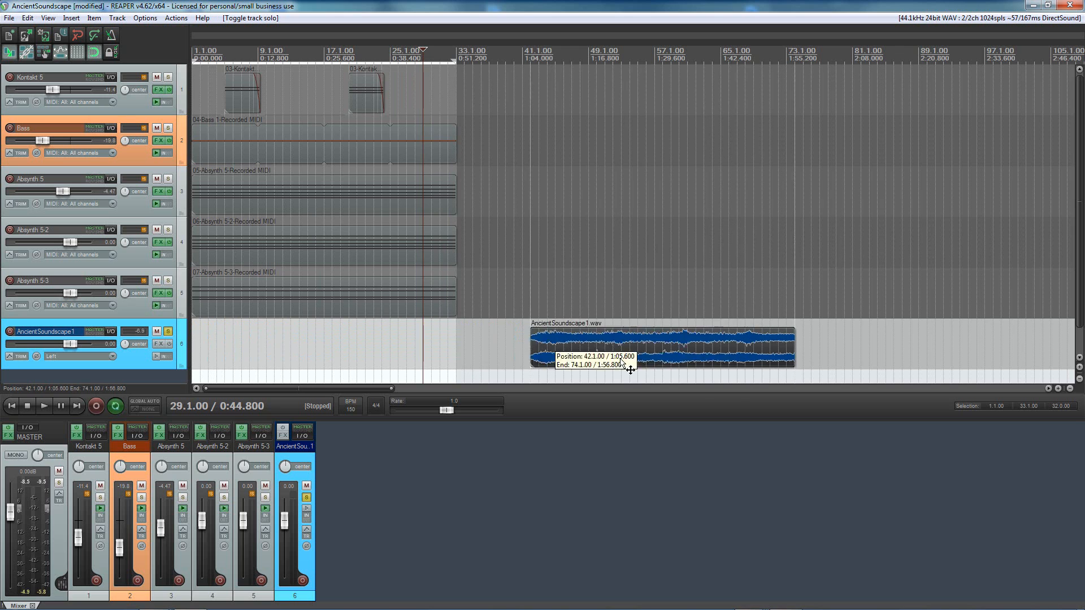
Drag the AncientSoundscape1.wav item right, past the end of the MIDI parts
left_click_drag(660, 346, 768, 346)
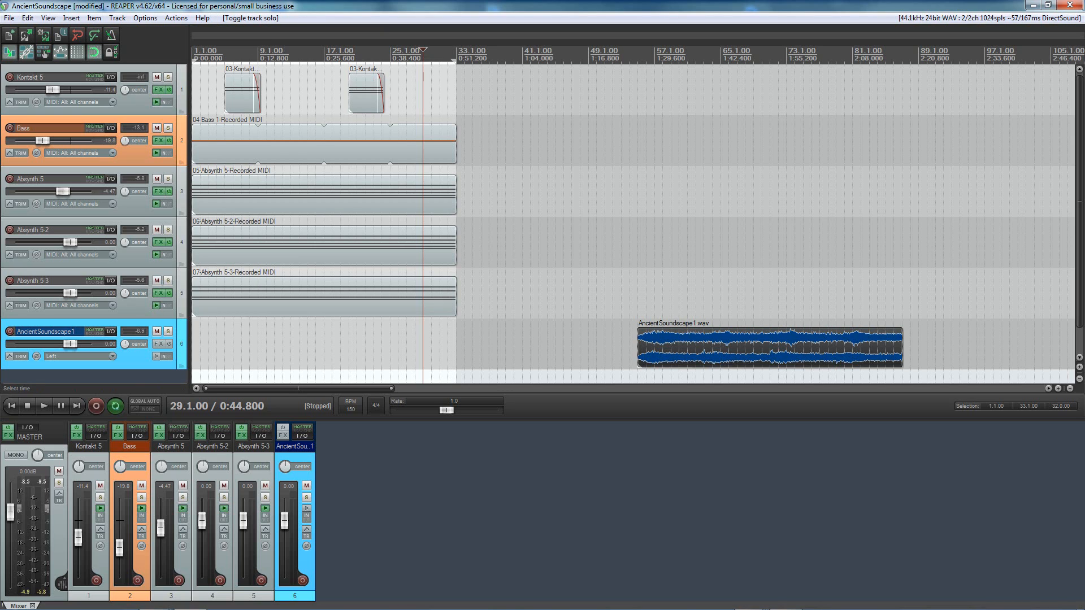
mouse_move(441, 241)
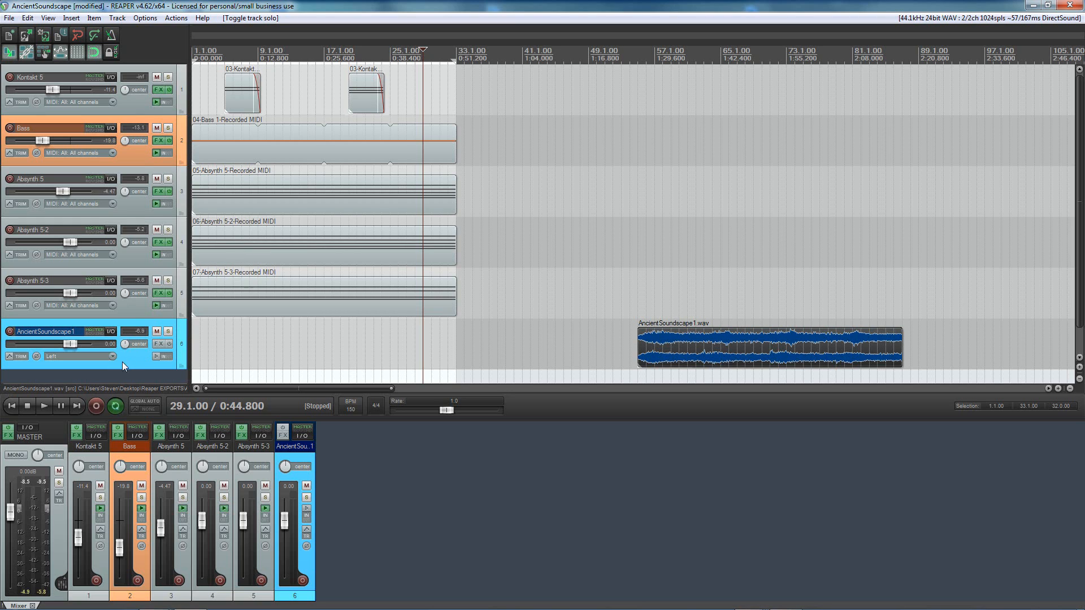
mouse_move(168, 287)
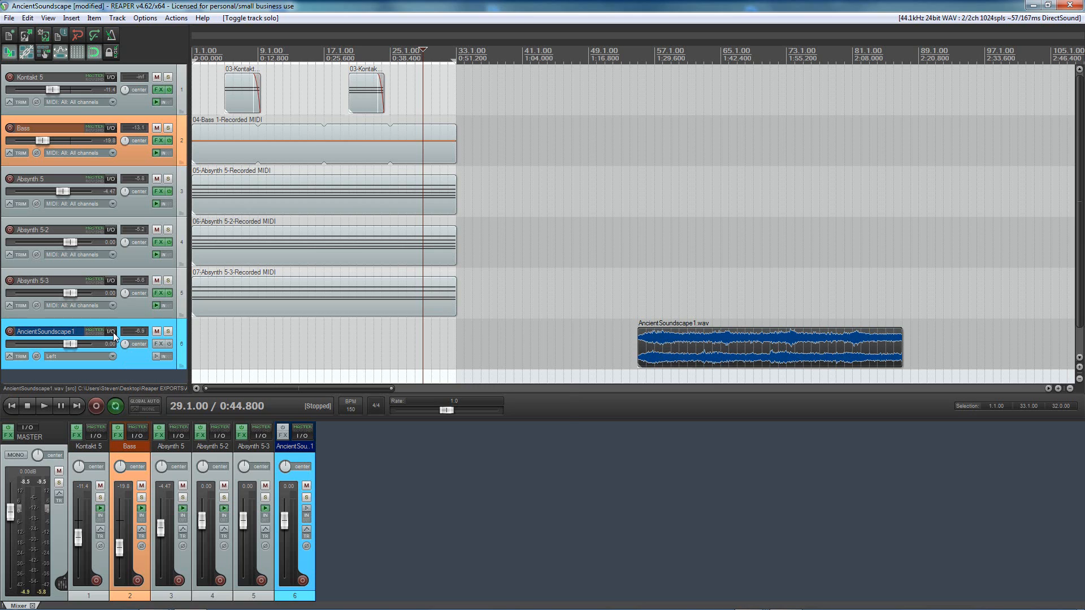
Add receives from Kontakt 5, Bass, Absynth 5, Absynth 5-2 and Absynth 5-3 to track 6
left_click(110, 333)
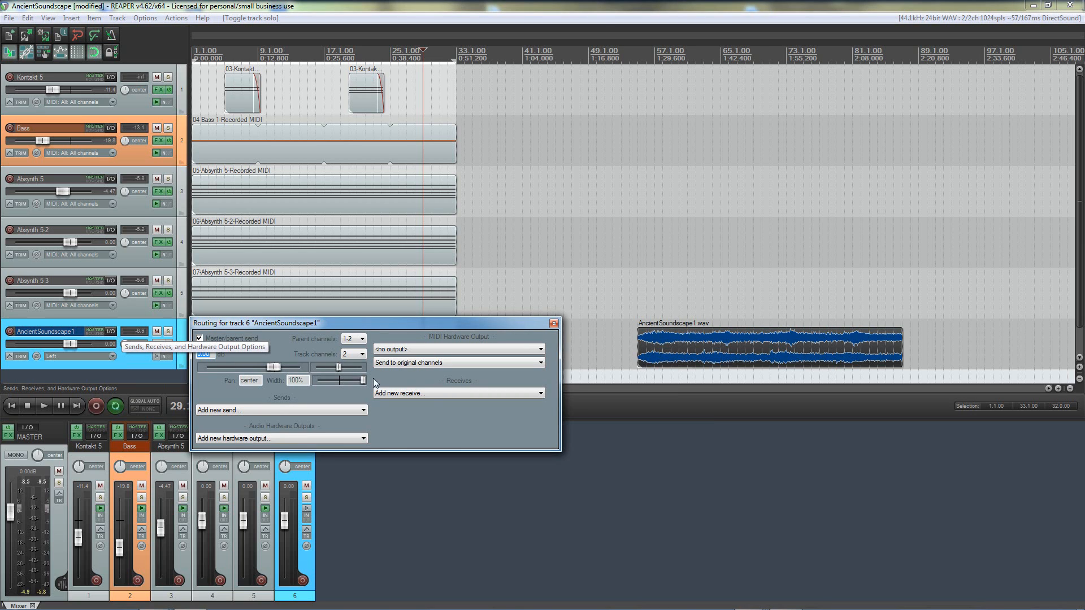
left_click(457, 393)
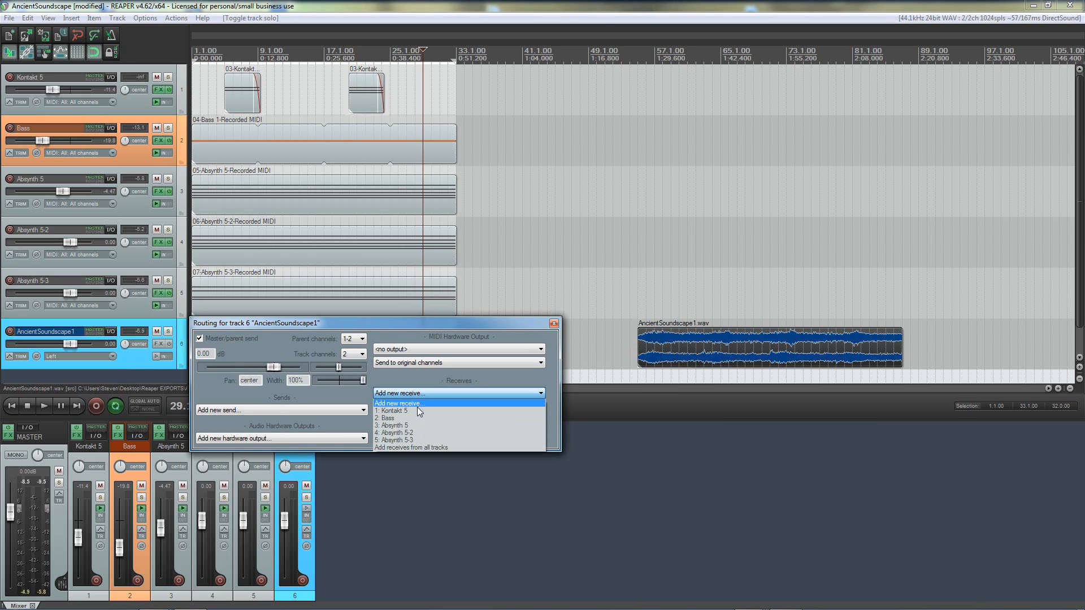
left_click(393, 411)
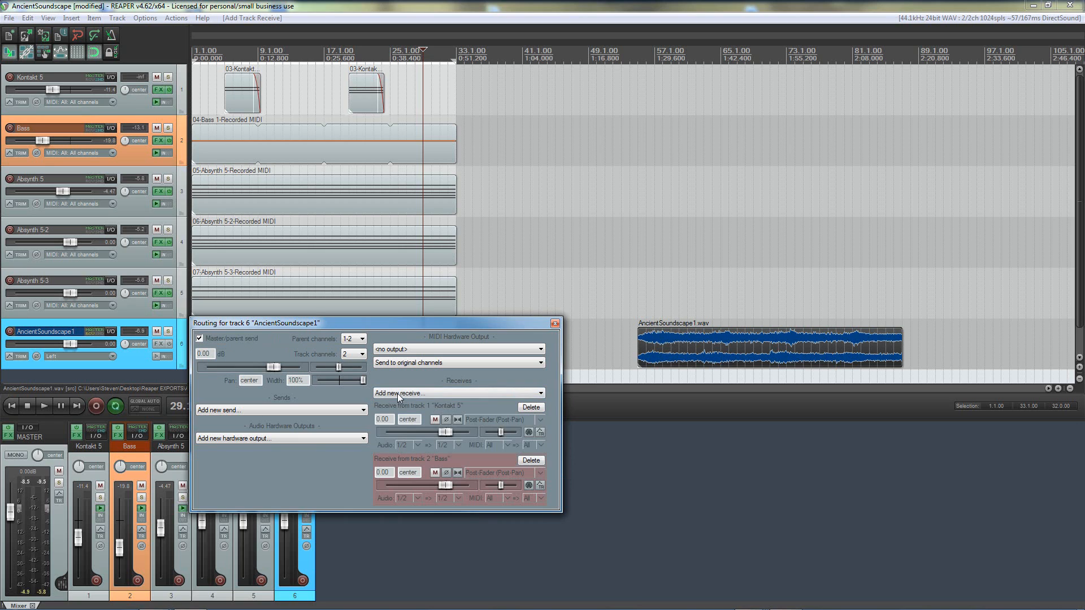
left_click(457, 393)
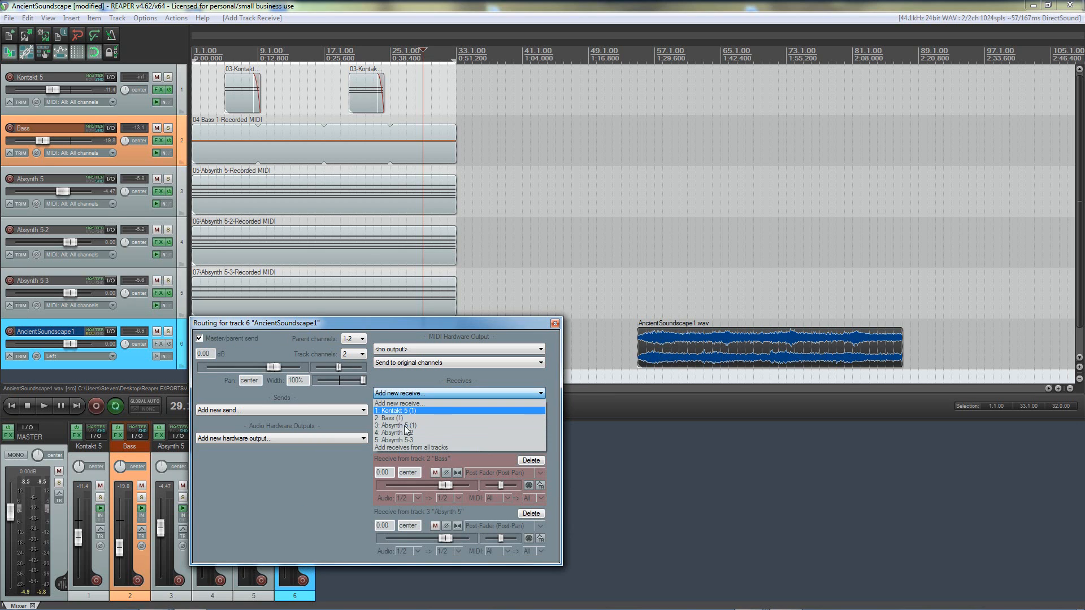
left_click(398, 432)
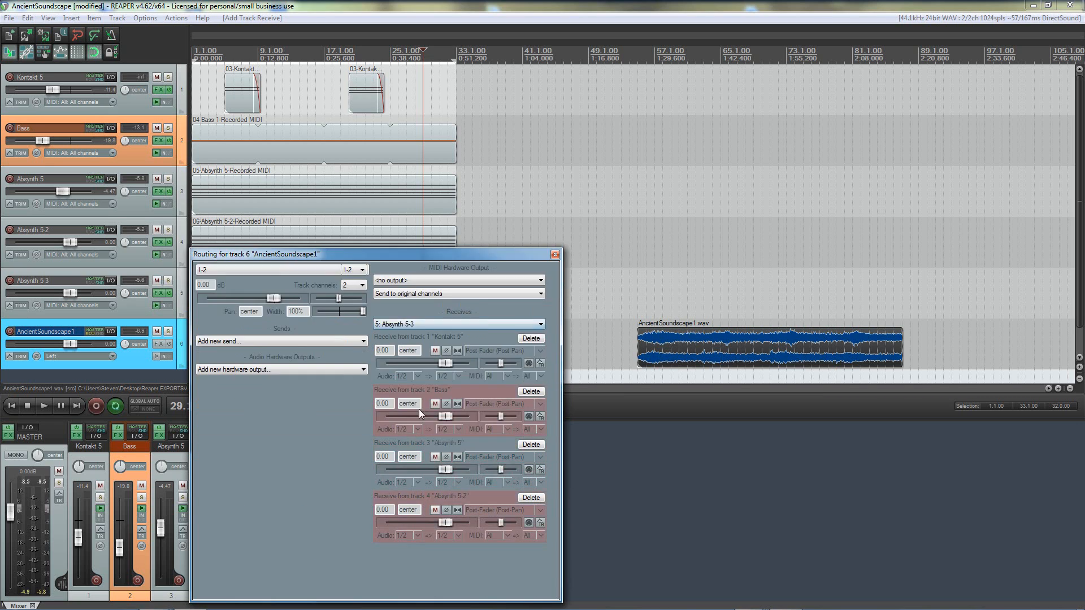
left_click(555, 254)
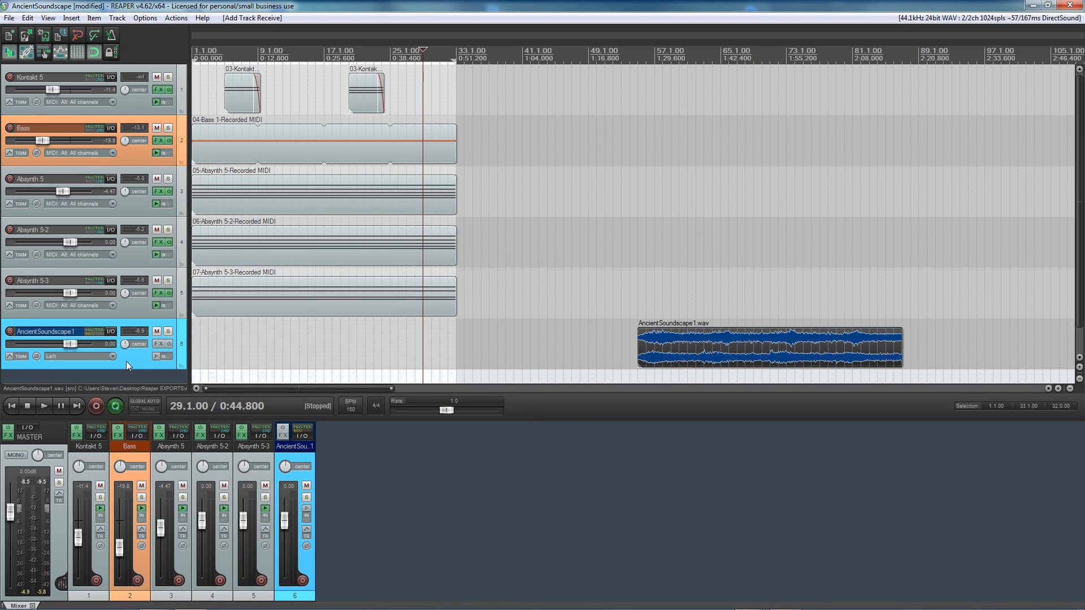
Set track 6's record mode to Record: output (stereo)
left_click(165, 356)
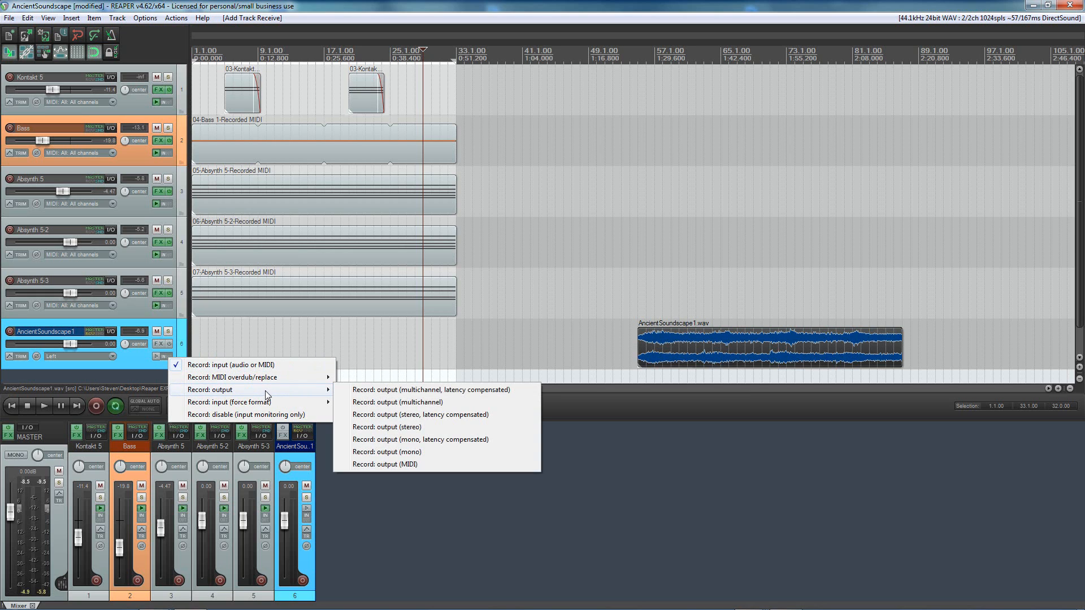
mouse_move(403, 427)
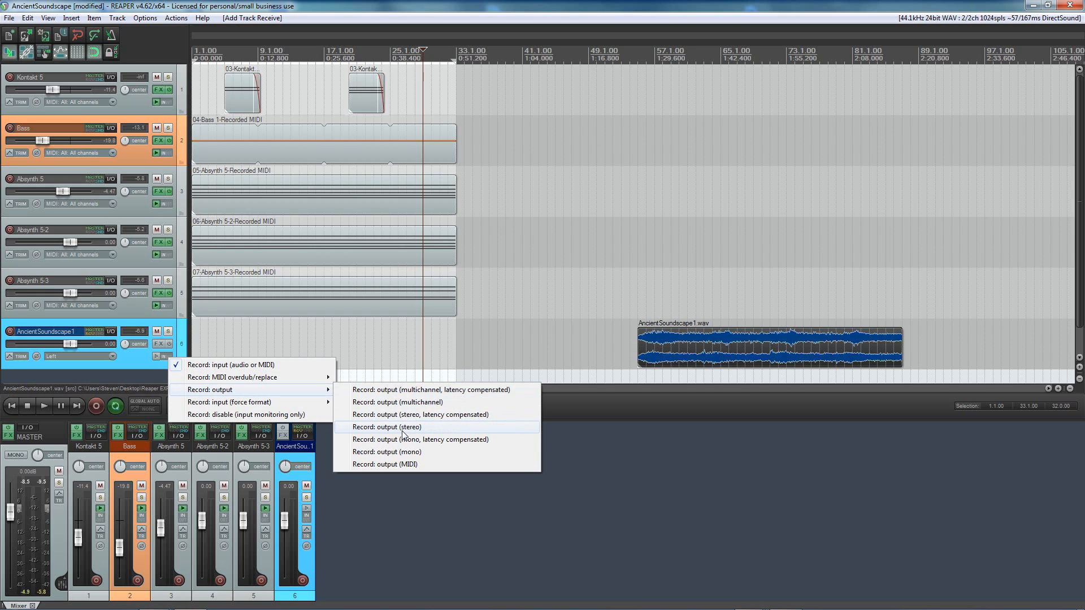
left_click(386, 427)
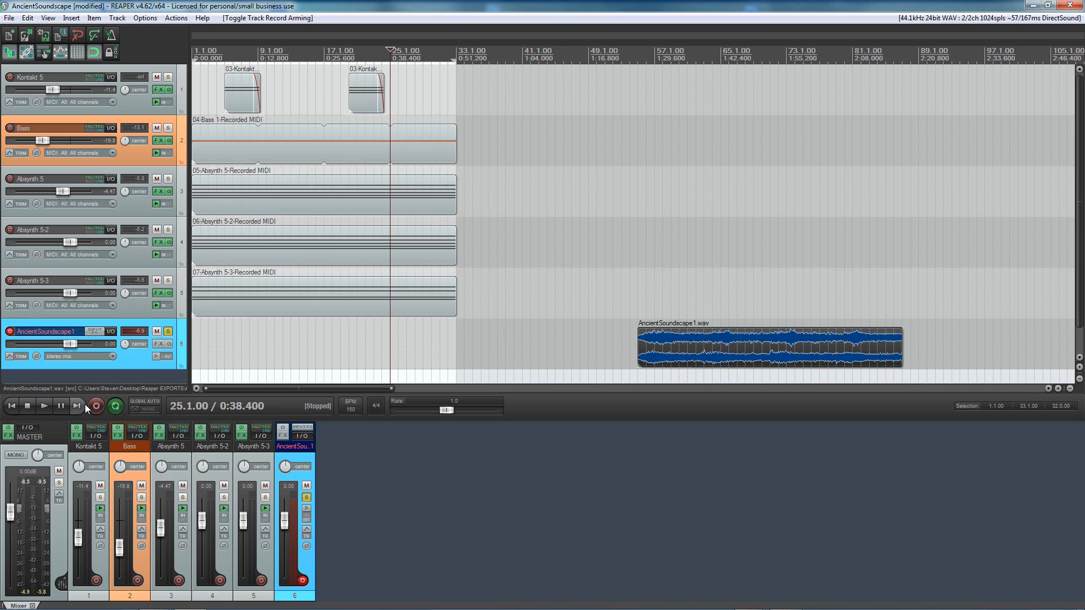
Record the alternate intro, stop, and Save All recorded files
left_click(95, 406)
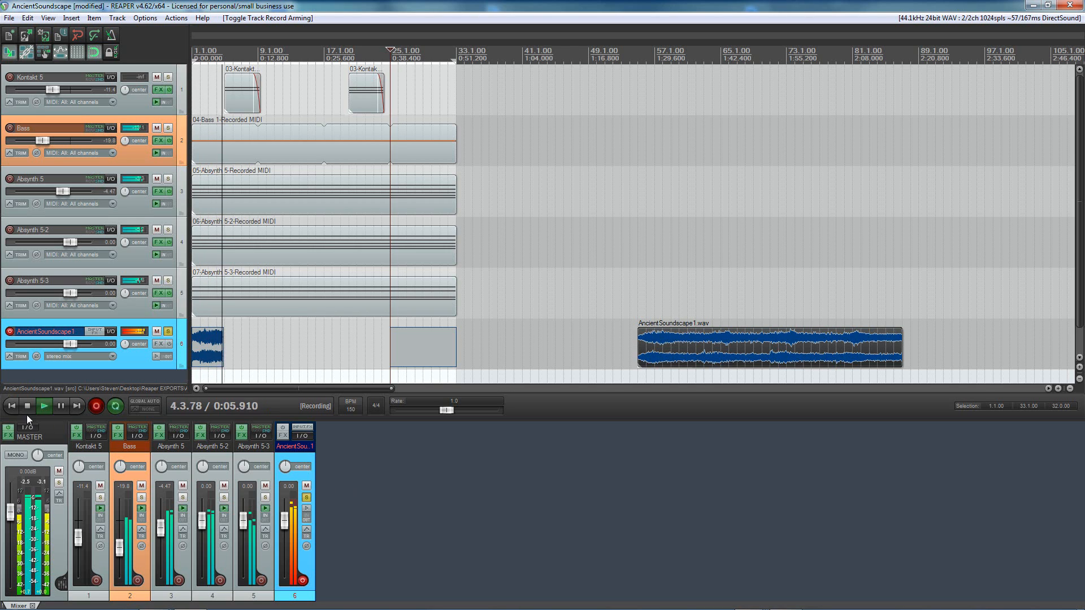
left_click(27, 407)
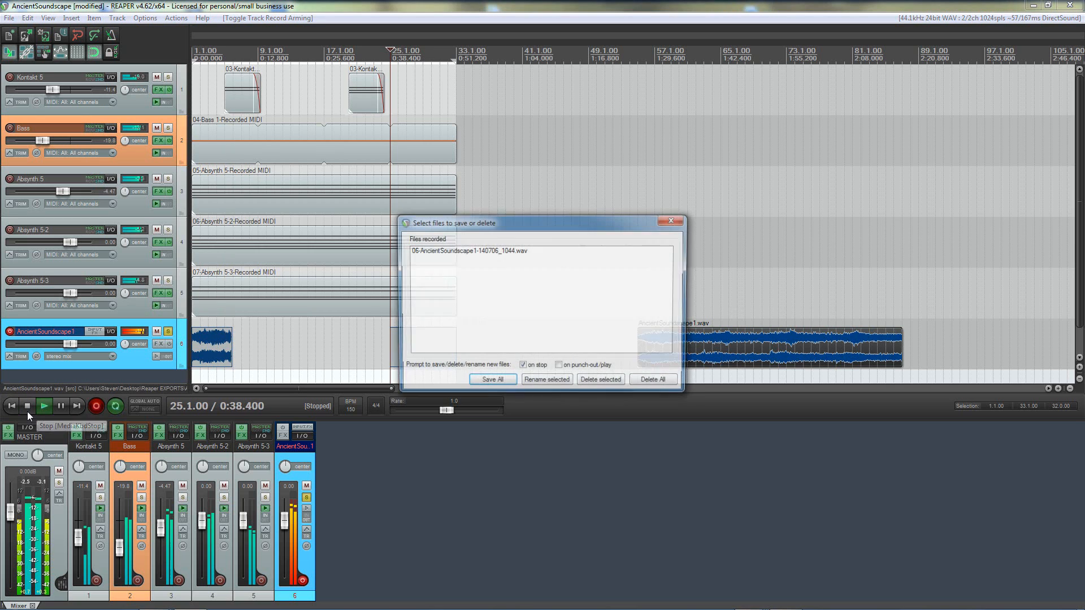
left_click(492, 378)
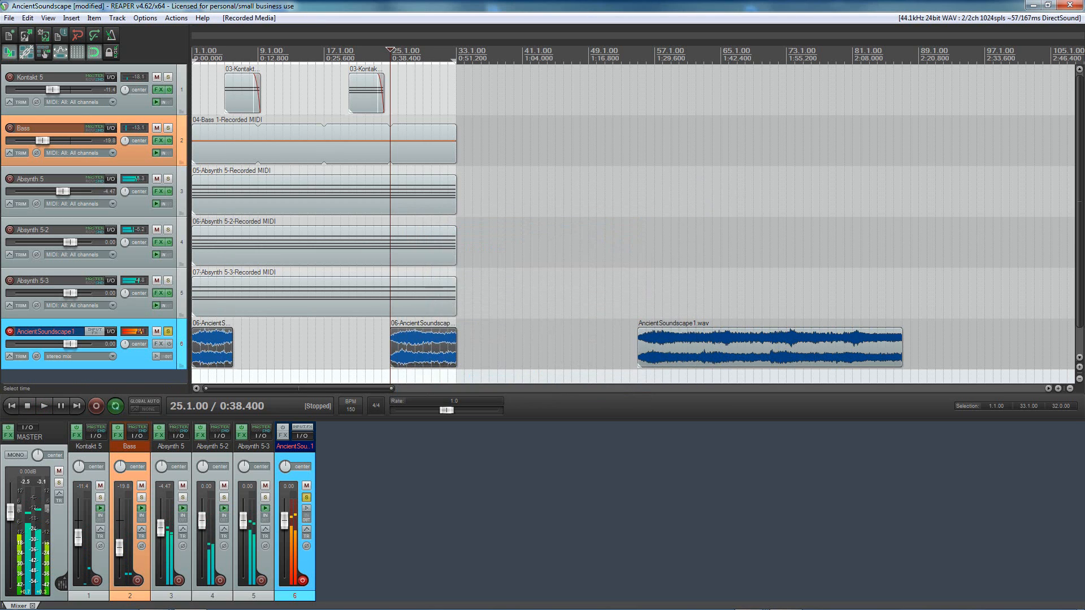
Remove the extra recorded clip and mute the Kontakt 5 track
right_click(404, 346)
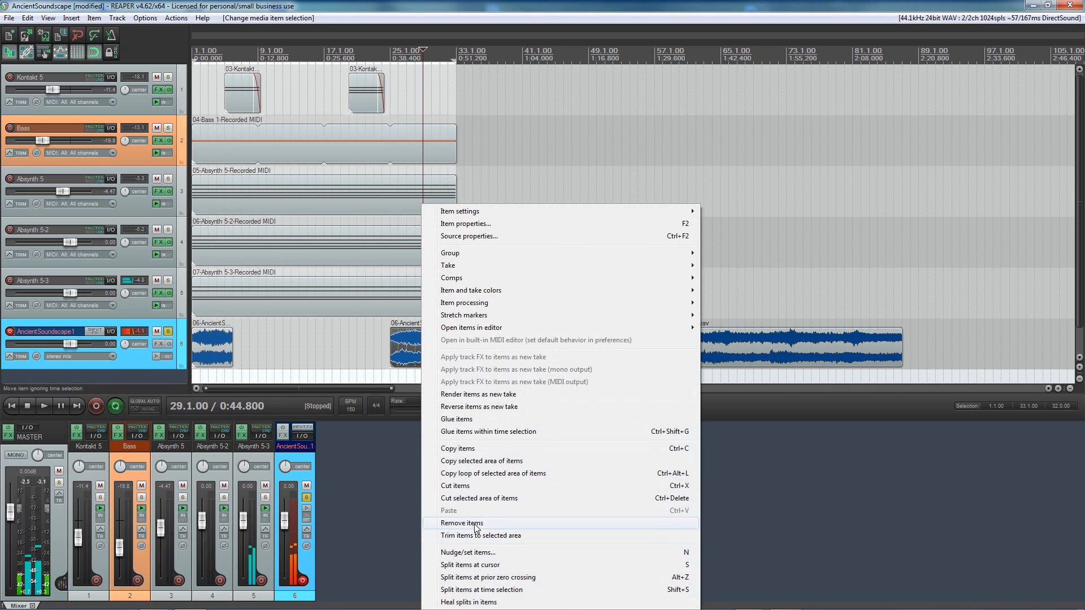
left_click(462, 522)
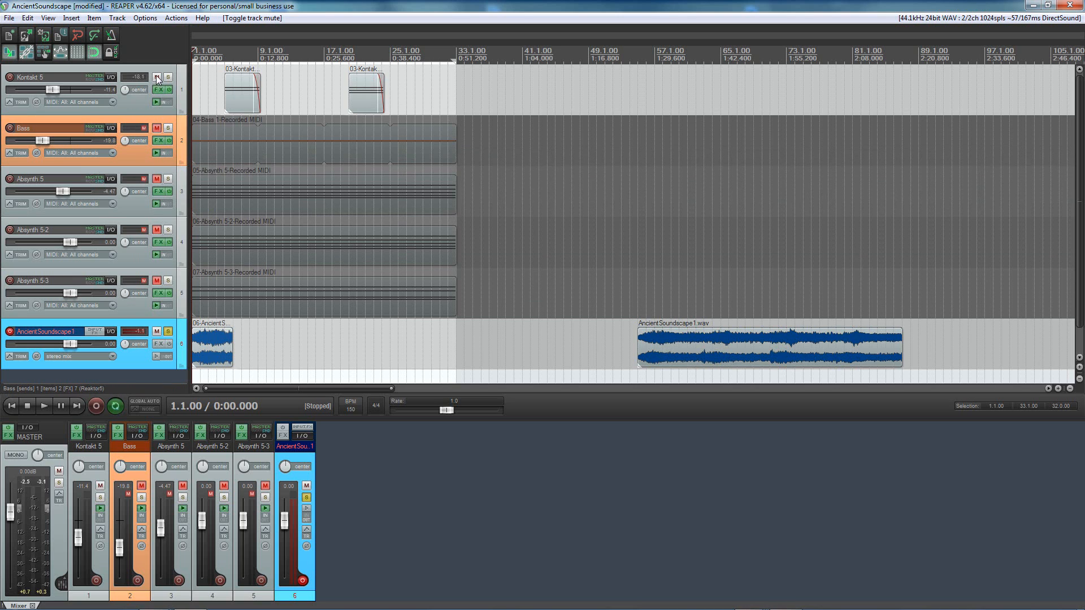
left_click(43, 406)
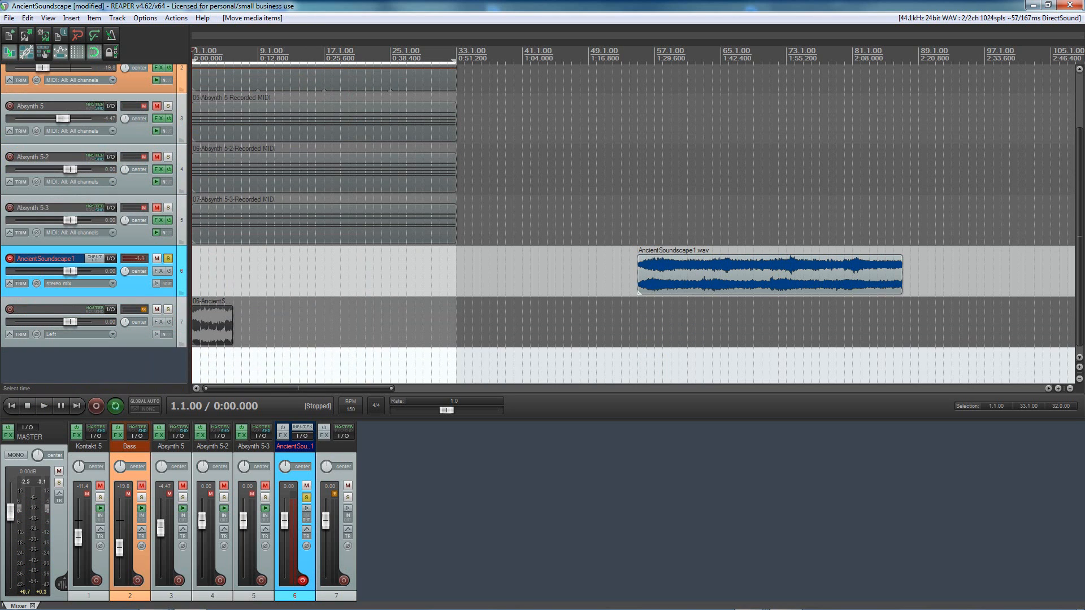
Drag AncientSoundscape1.wav to the start of the timeline, overlapping the intro take
left_click_drag(768, 274, 325, 274)
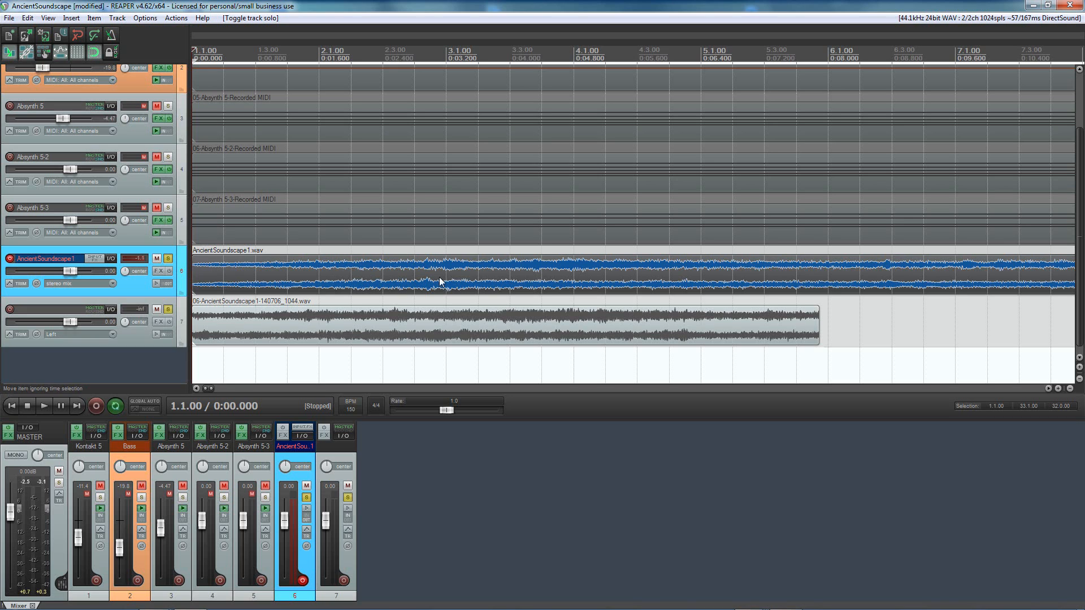
Fade in AncientSoundscape1.wav and fade out the track 7 intro over the same span
left_click_drag(818, 311, 730, 310)
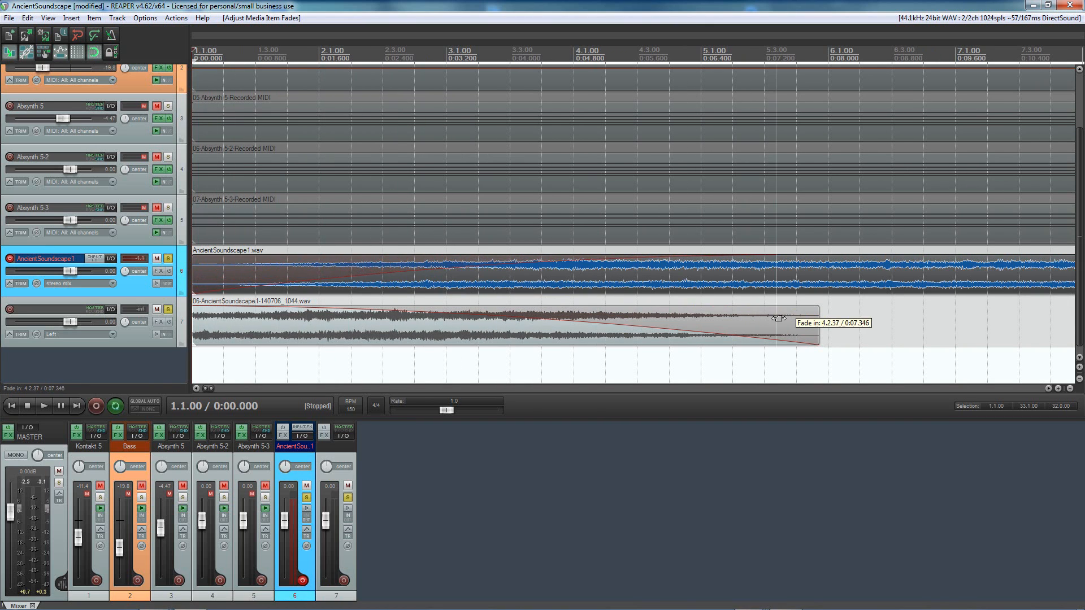
left_click_drag(774, 318, 816, 320)
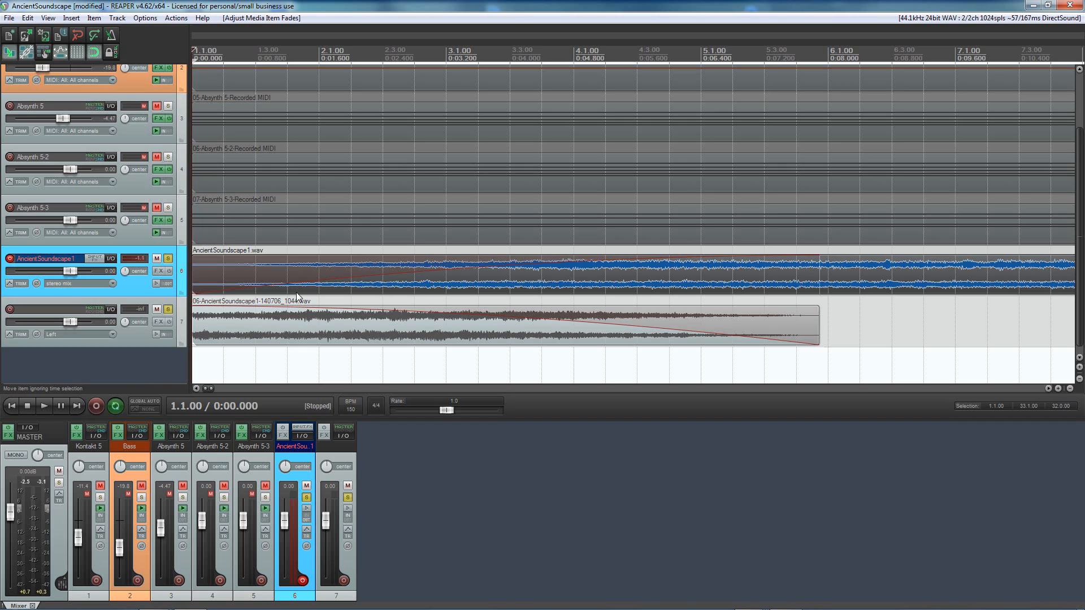
mouse_move(314, 274)
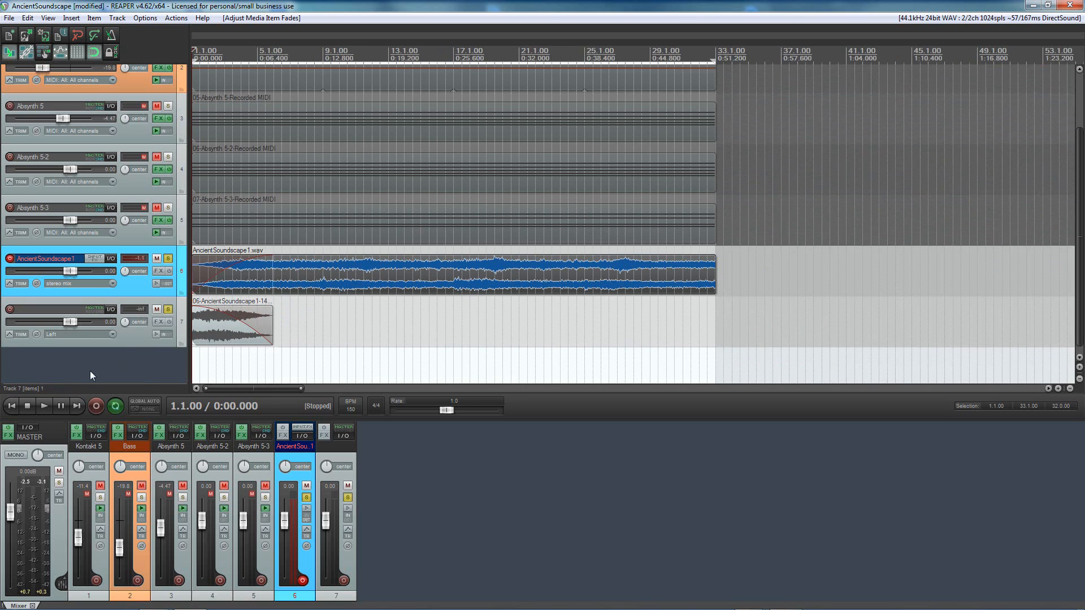
left_click(43, 406)
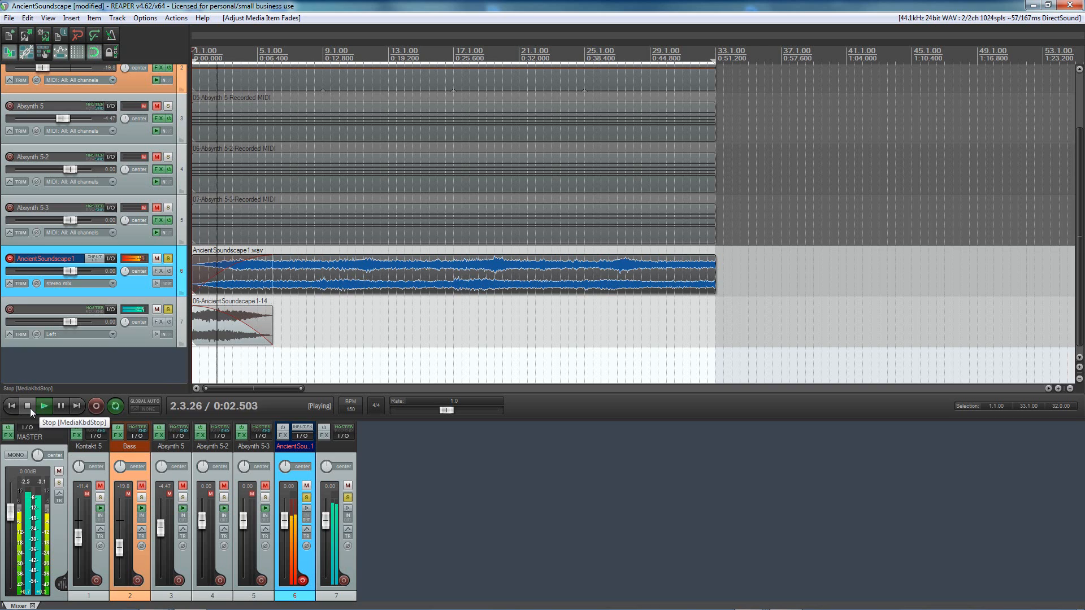
left_click(26, 406)
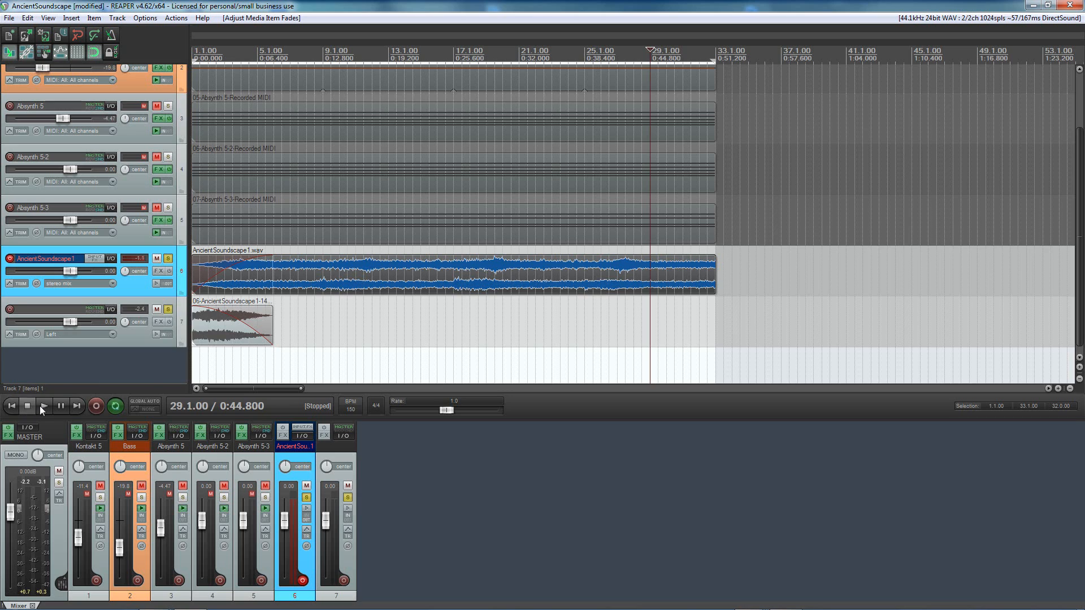
left_click(43, 407)
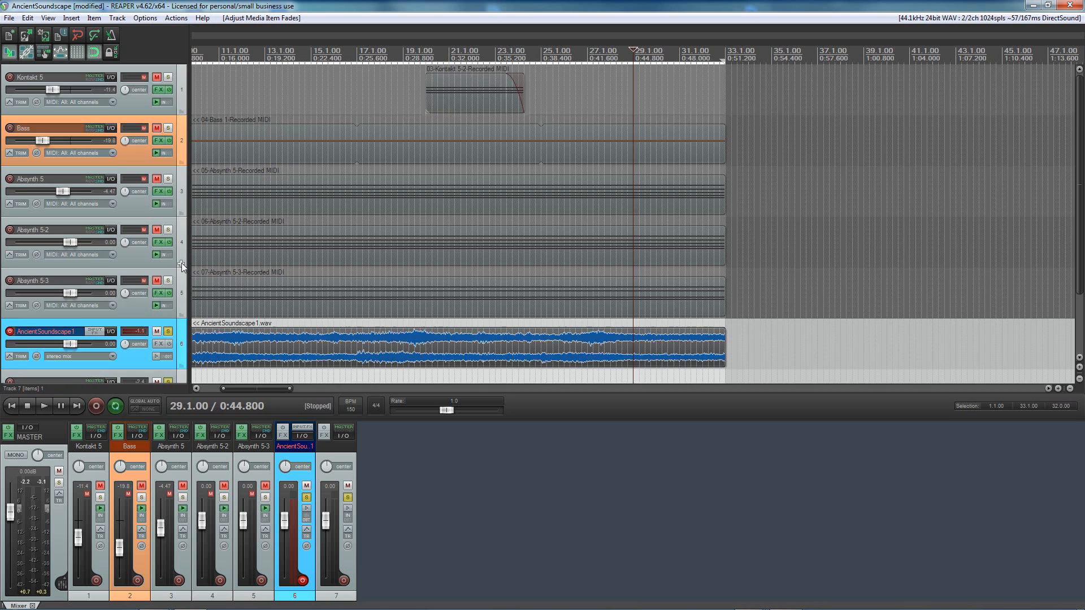
scroll("down", 3)
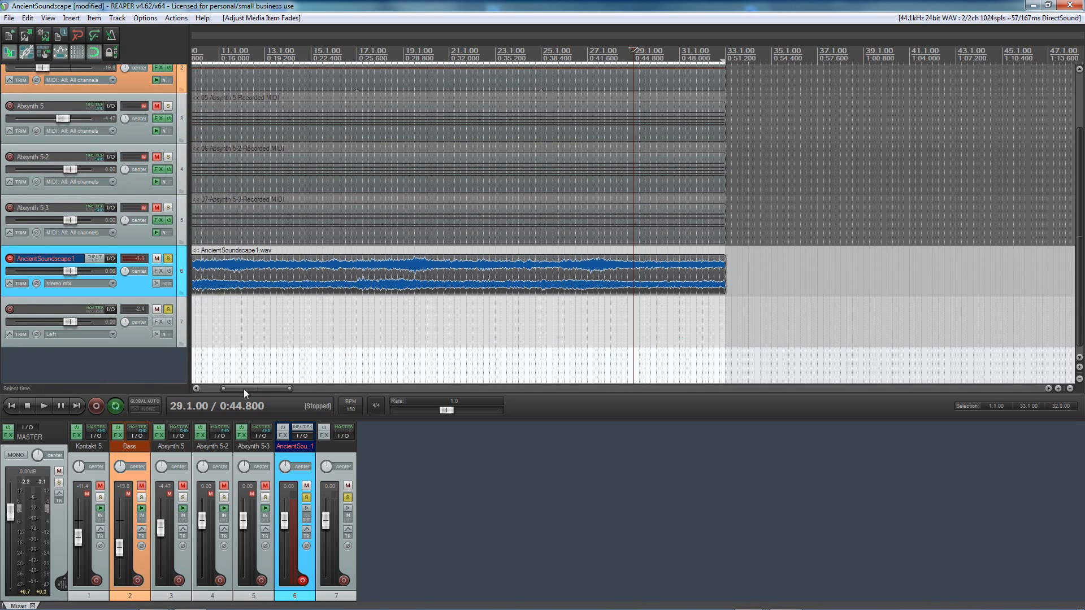